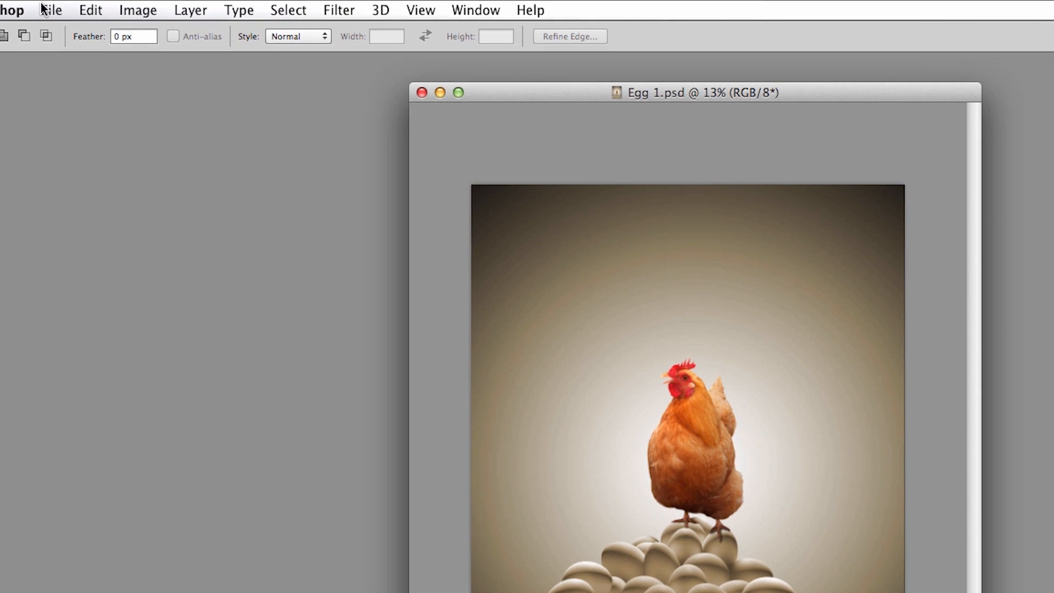
# Step: Save the image as Egg 2.jpg at Quality 12 Maximum, replacing the existing file
pyautogui.click(51, 9)
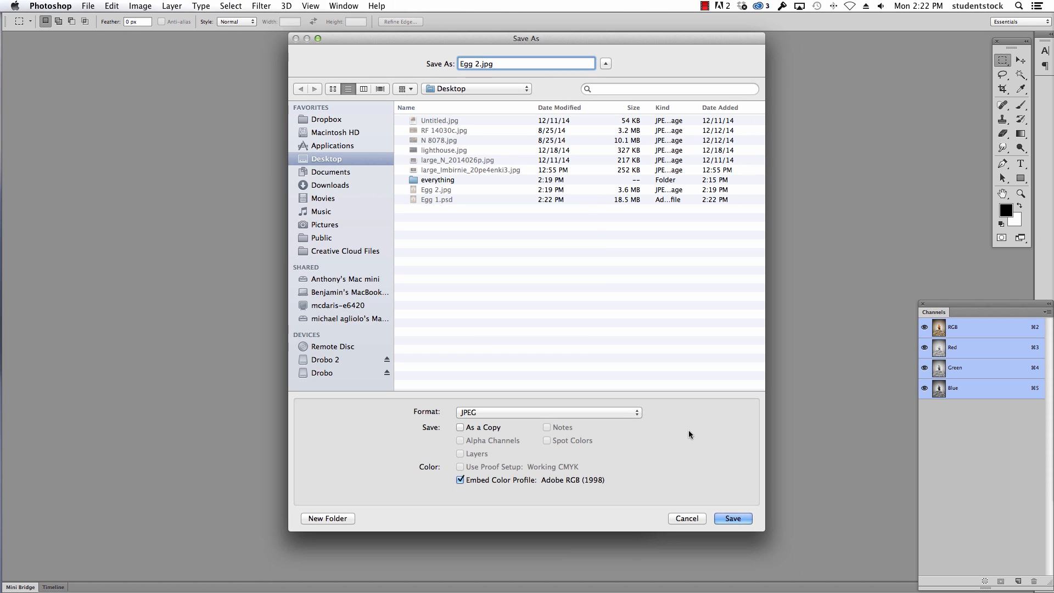
pyautogui.click(732, 518)
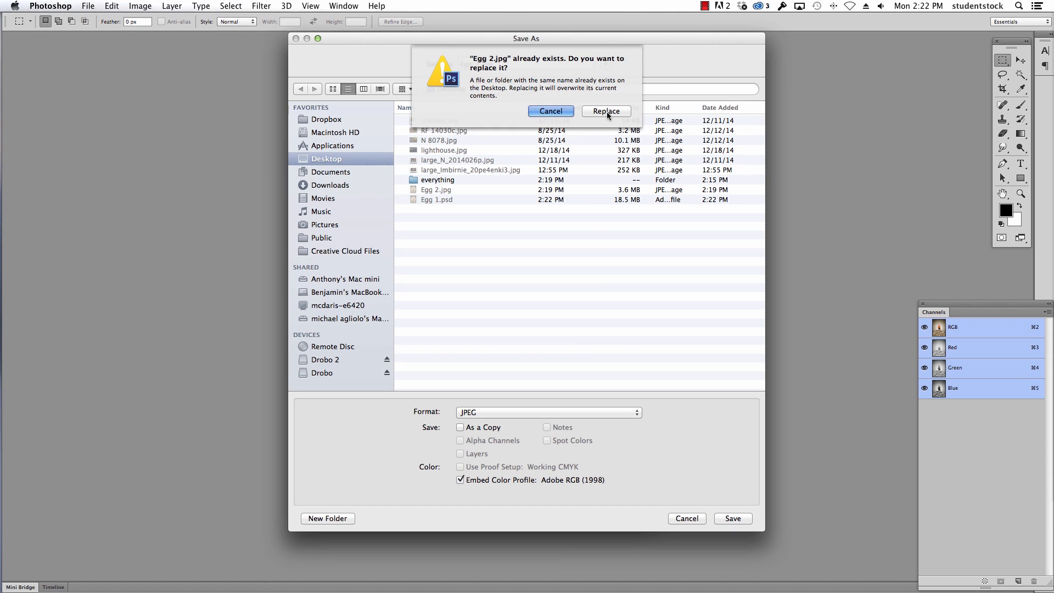
pyautogui.click(604, 111)
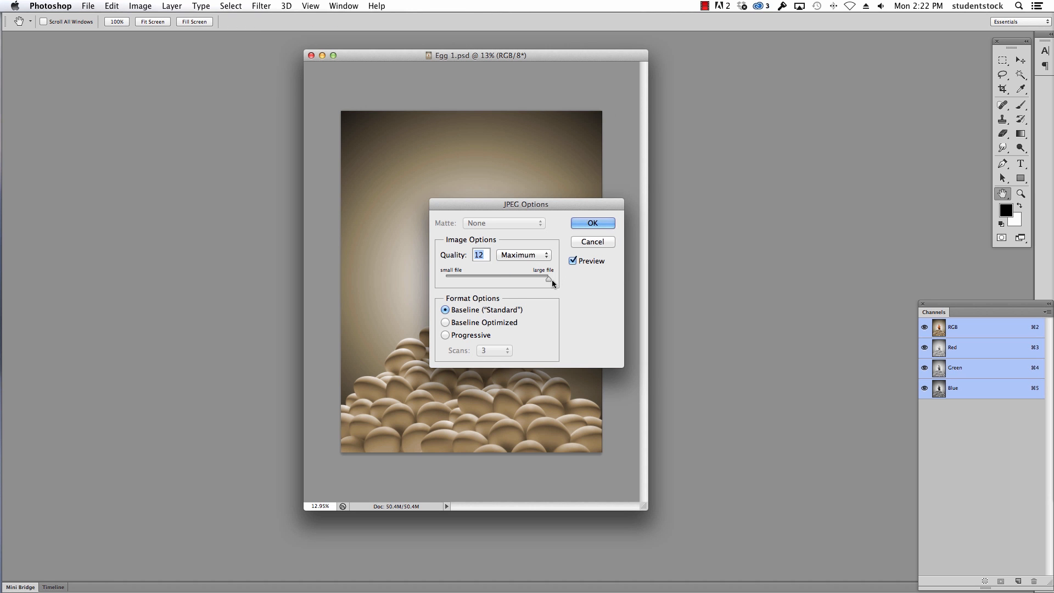
pyautogui.click(592, 222)
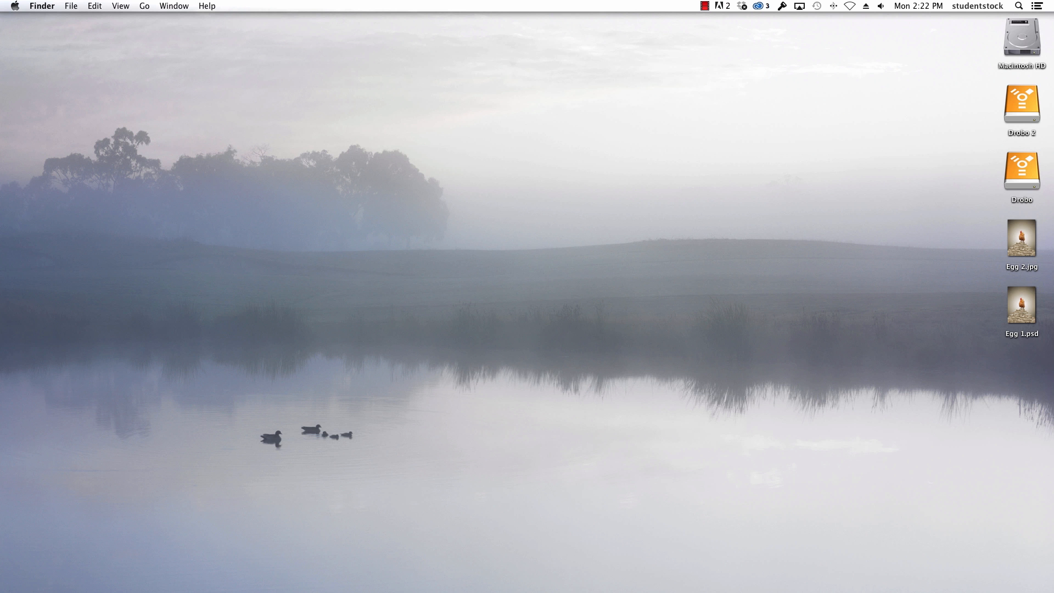
pyautogui.moveTo(1042, 258)
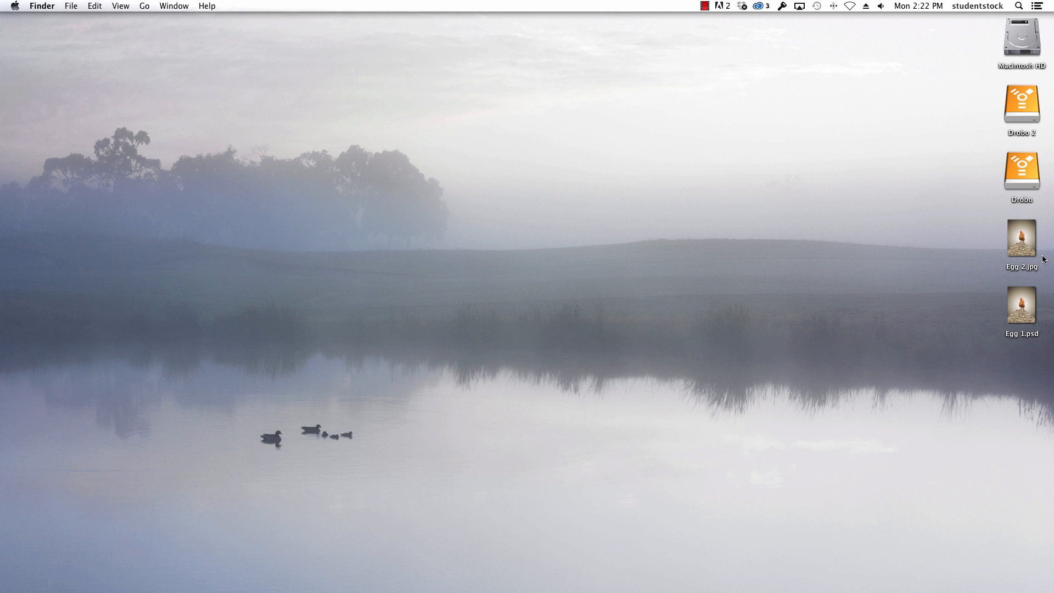
# Step: Place Egg 1.psd and Egg 2.jpg side by side and show Get Info for each (18.5 MB vs 3.6 MB)
pyautogui.moveTo(1022, 308); pyautogui.dragTo(95, 57)
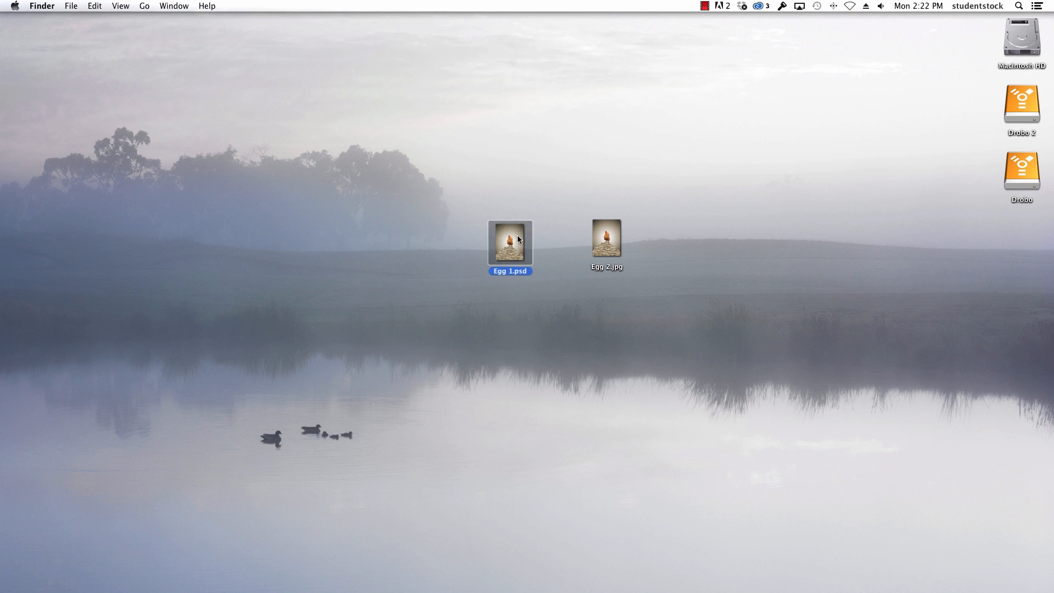
pyautogui.moveTo(510, 244); pyautogui.dragTo(488, 239)
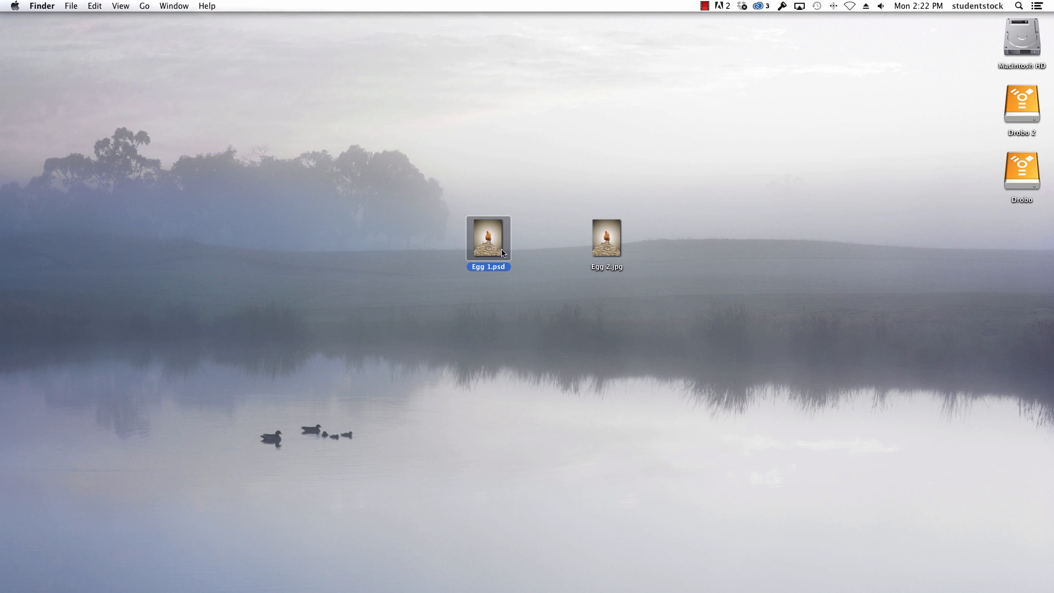
pyautogui.moveTo(500, 250)
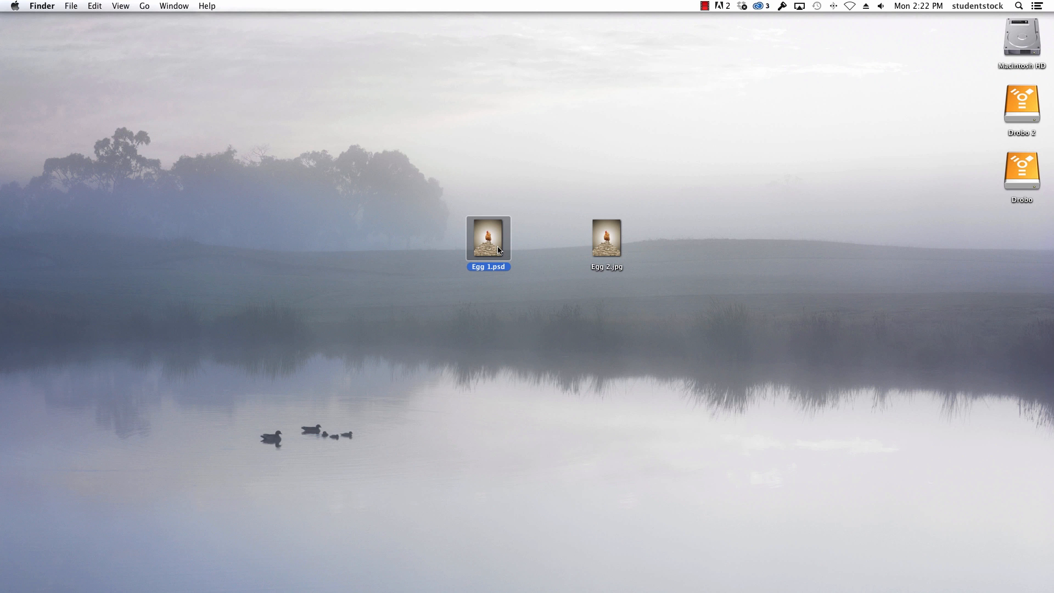
pyautogui.press('cmd+i')
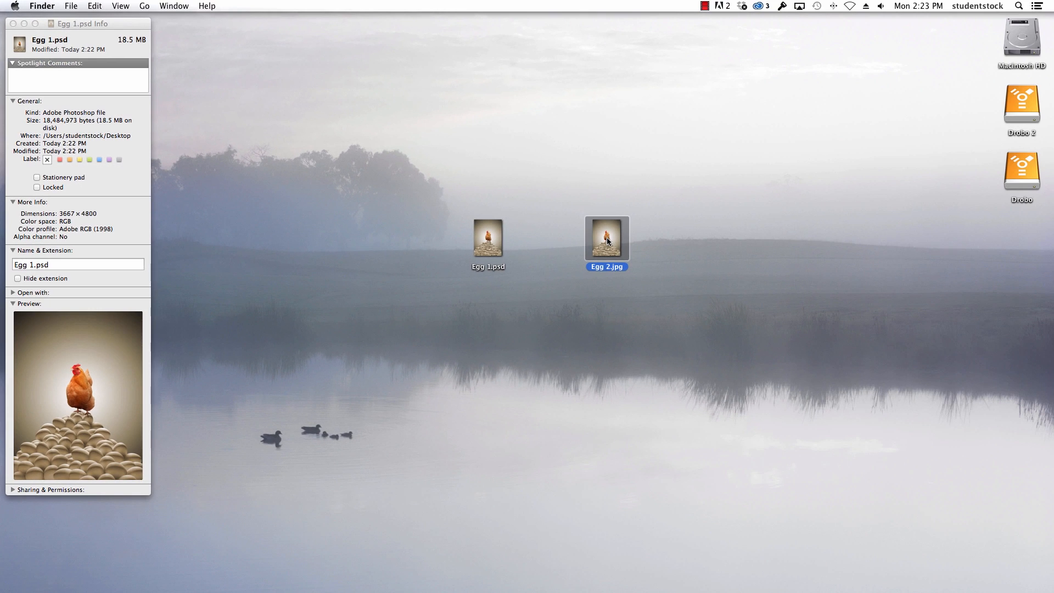
pyautogui.press('cmd+i')
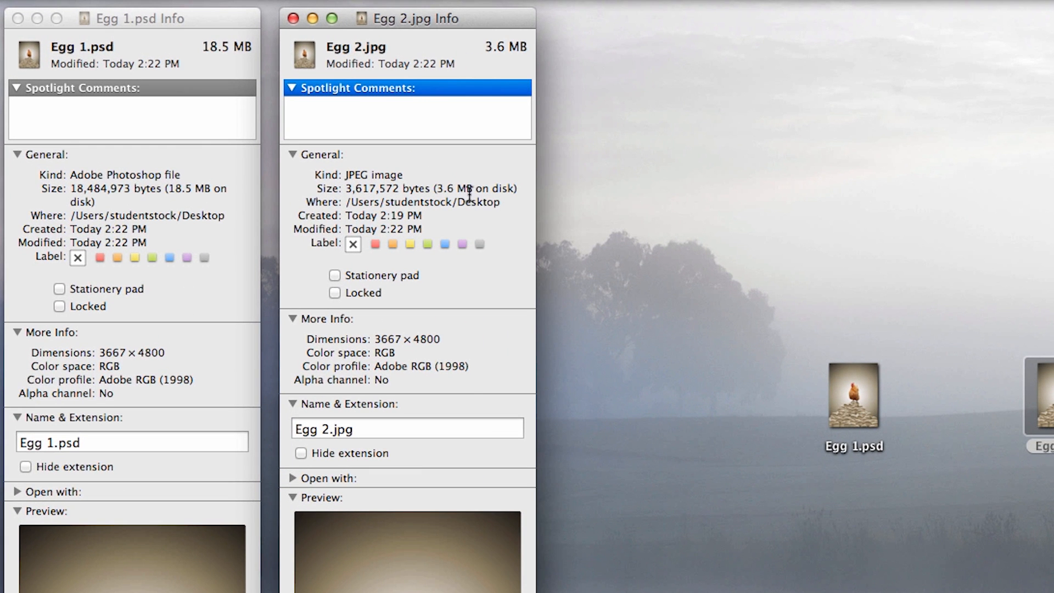
pyautogui.moveTo(709, 198)
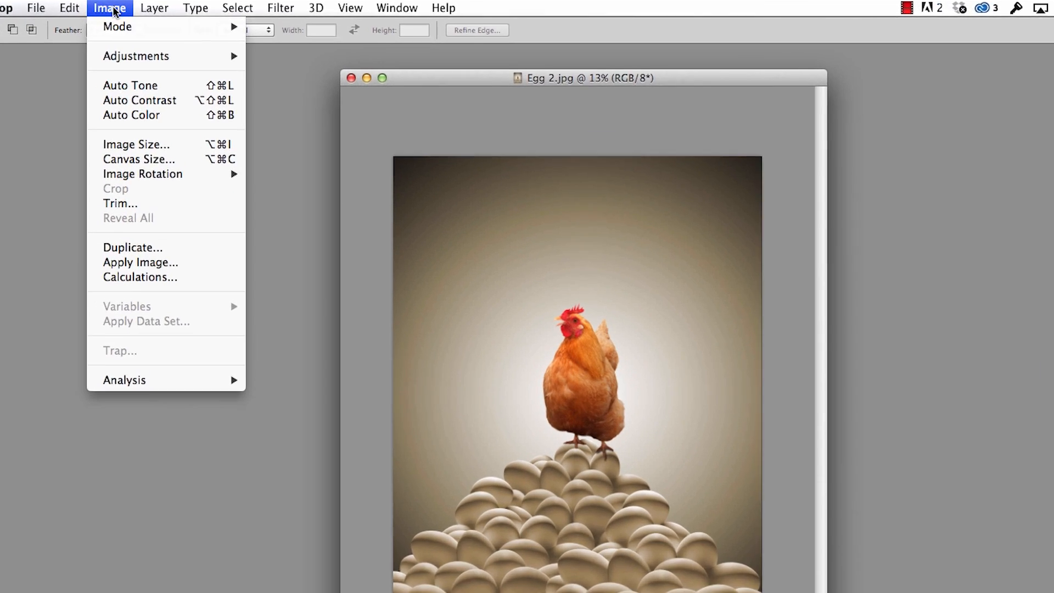
# Step: Change Image Size resolution from 300 to 72 ppi with resampling, giving 880 × 1152 pixels
pyautogui.click(136, 144)
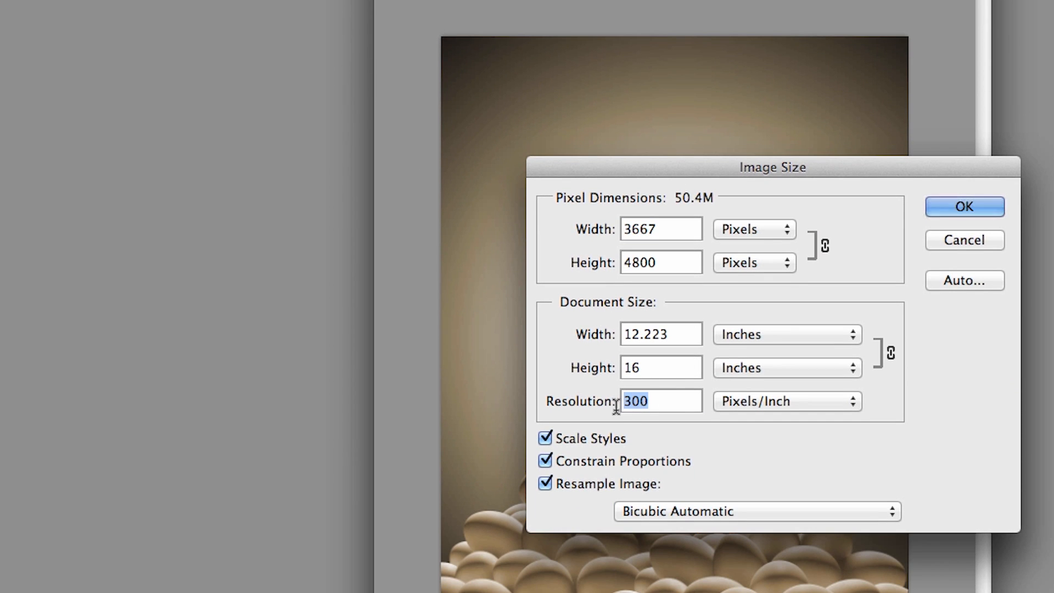
pyautogui.write('7')
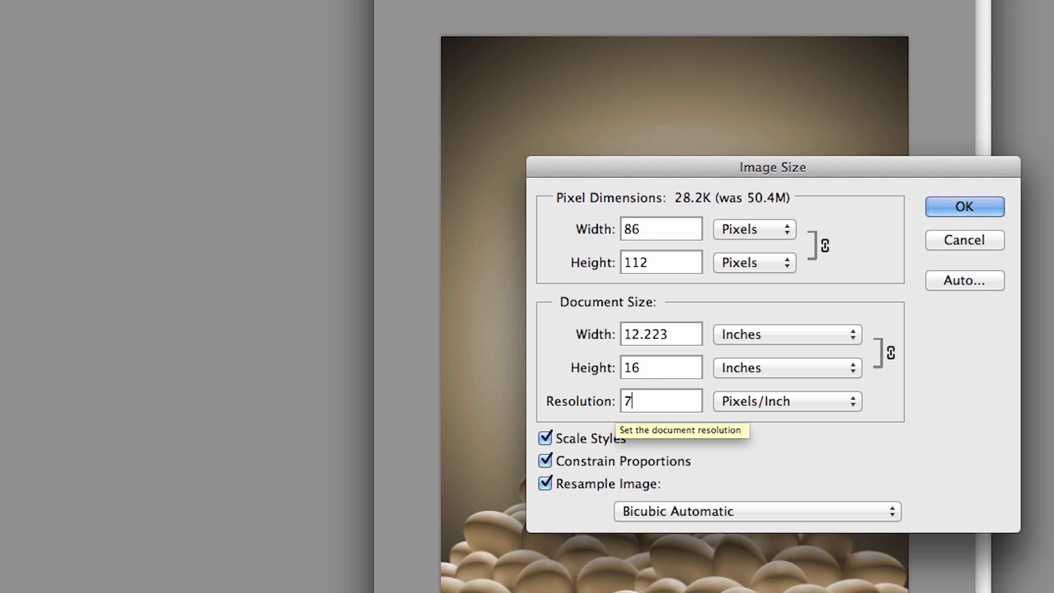
pyautogui.write('2')
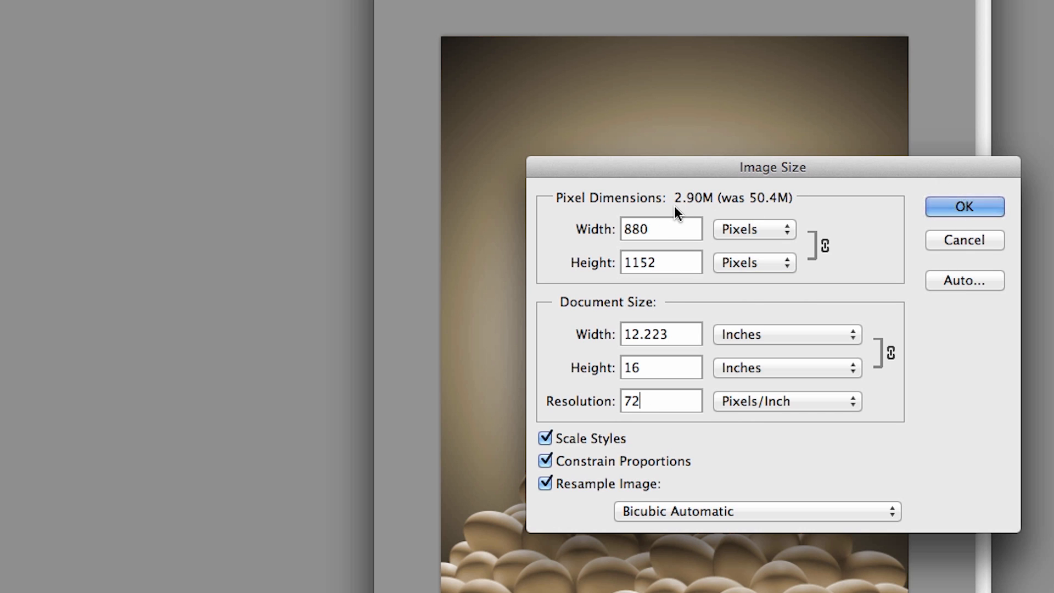
pyautogui.click(964, 206)
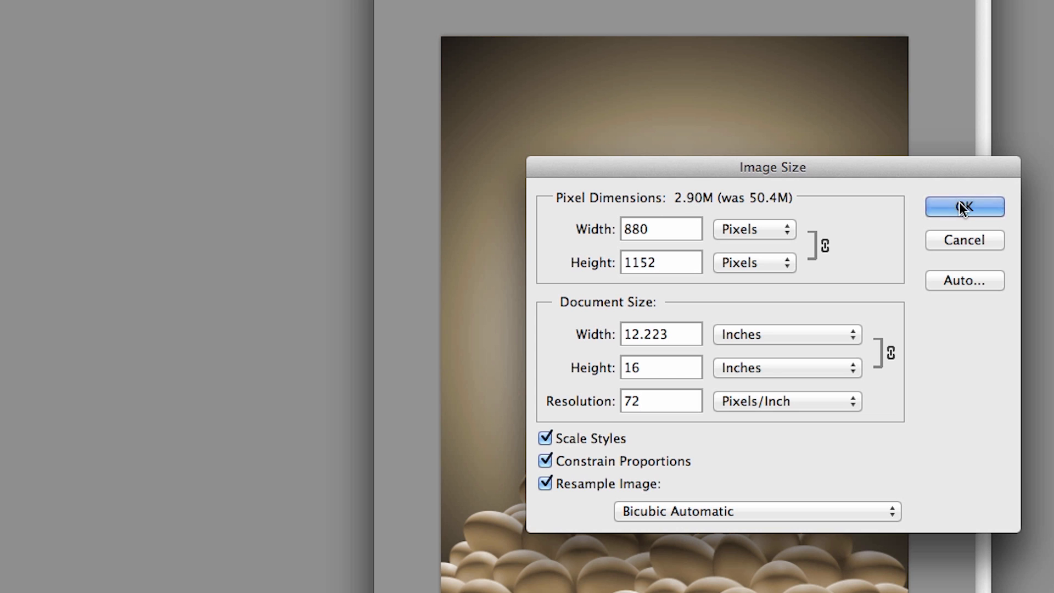
pyautogui.click(964, 206)
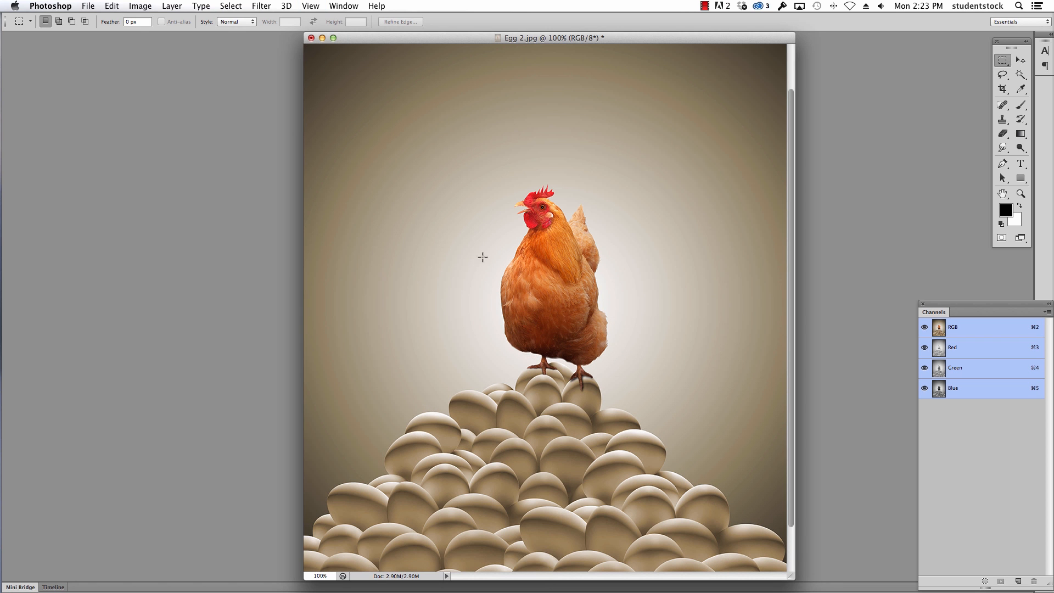
pyautogui.moveTo(71, 9)
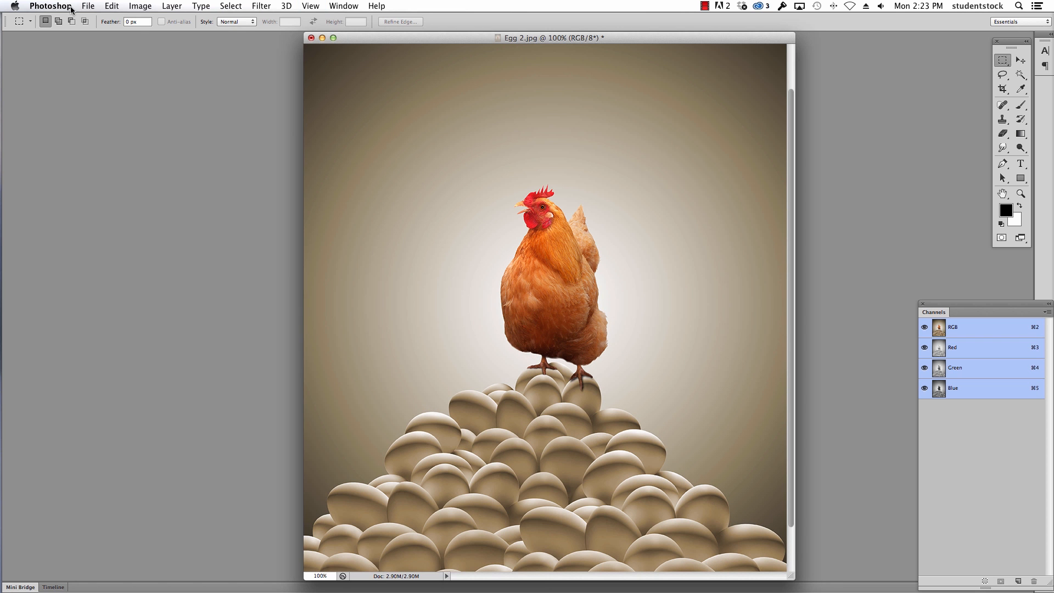
# Step: Save the resampled image as a new JPEG, Egg 3.jpg, on the Desktop
pyautogui.click(87, 6)
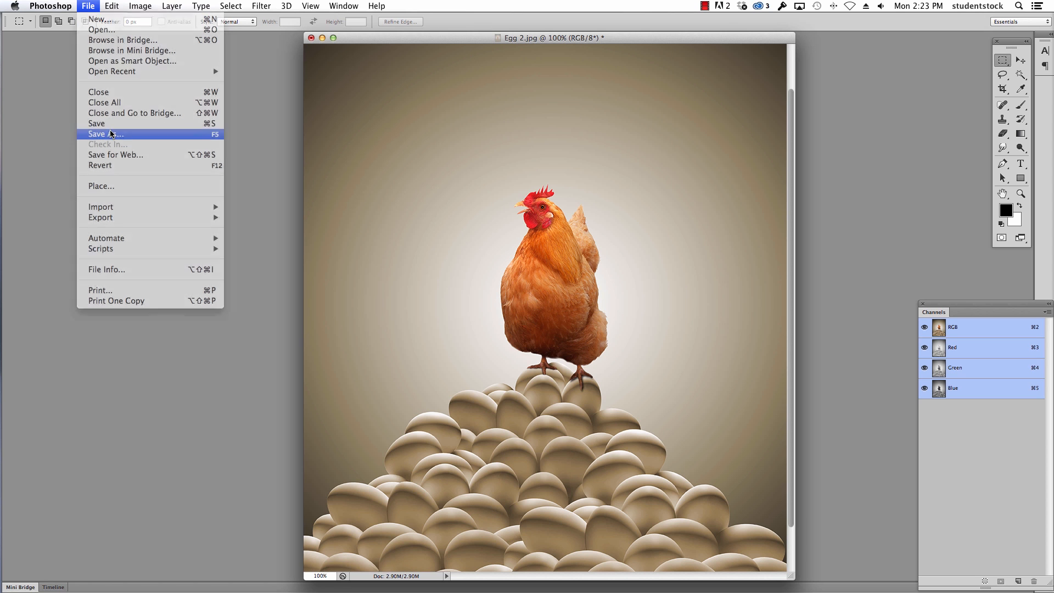
pyautogui.click(105, 134)
pyautogui.write('Egg 3.jpg')
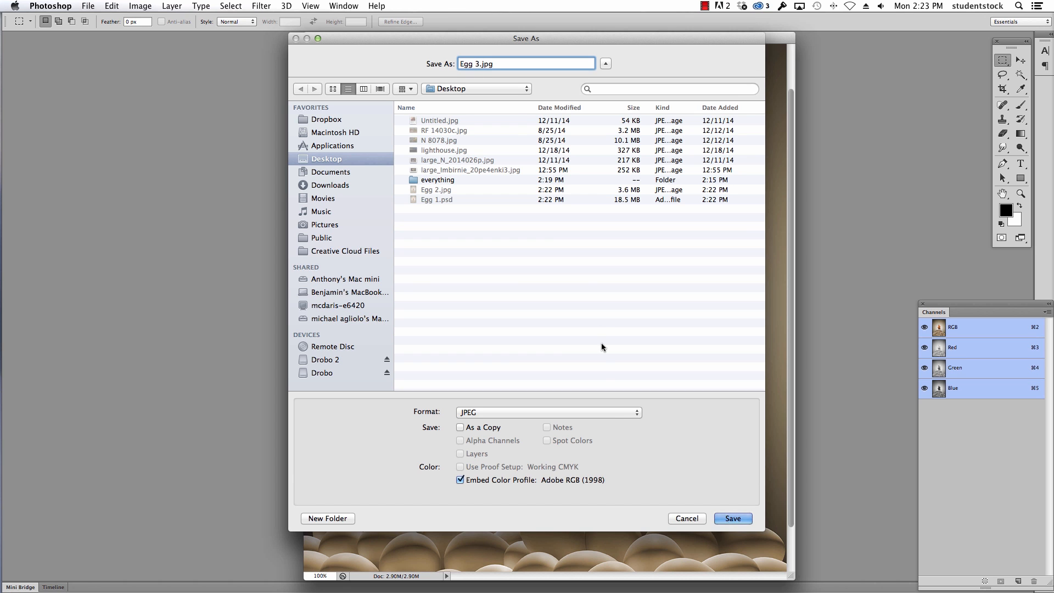
pyautogui.click(731, 518)
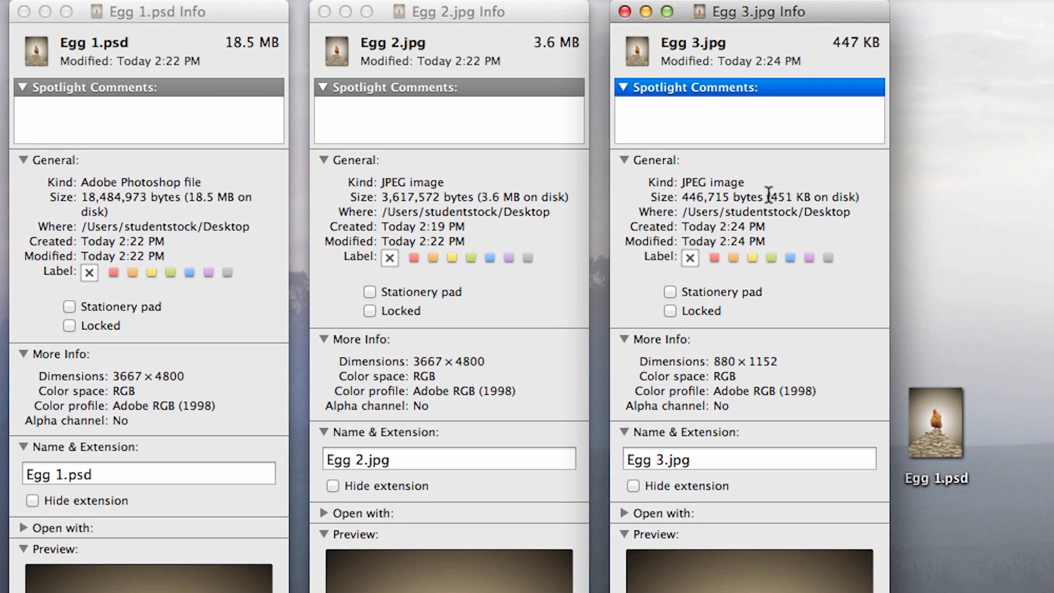
pyautogui.moveTo(790, 203)
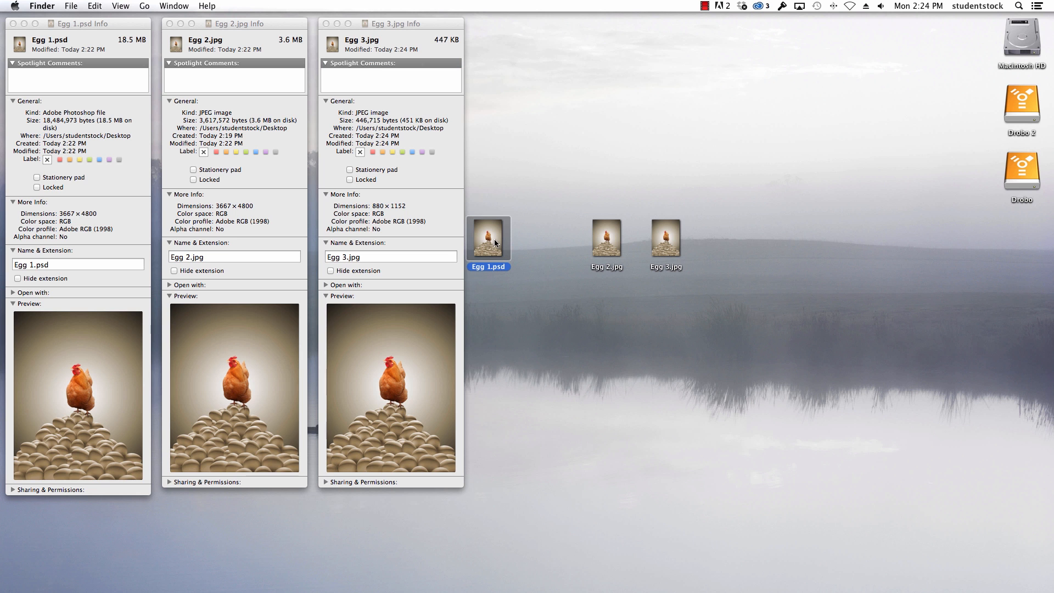
# Step: Reopen Egg 1.psd to inspect it alongside Egg 3.jpg
pyautogui.click(304, 572)
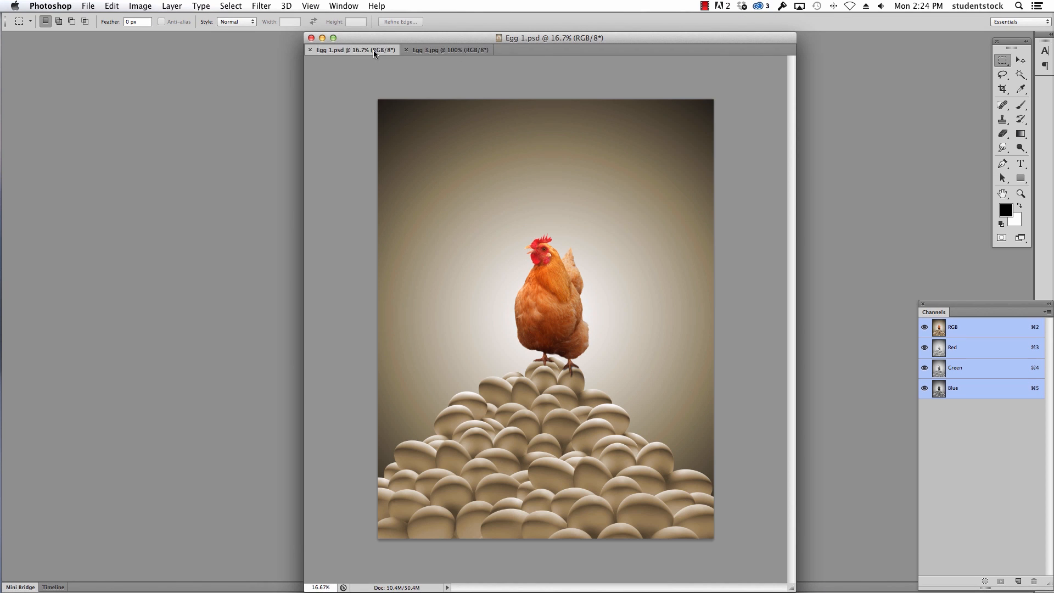
# Step: Zoom into the chicken's head in Egg 1.psd and Egg 3.jpg, switching between tabs to compare pixelation
pyautogui.press('space')
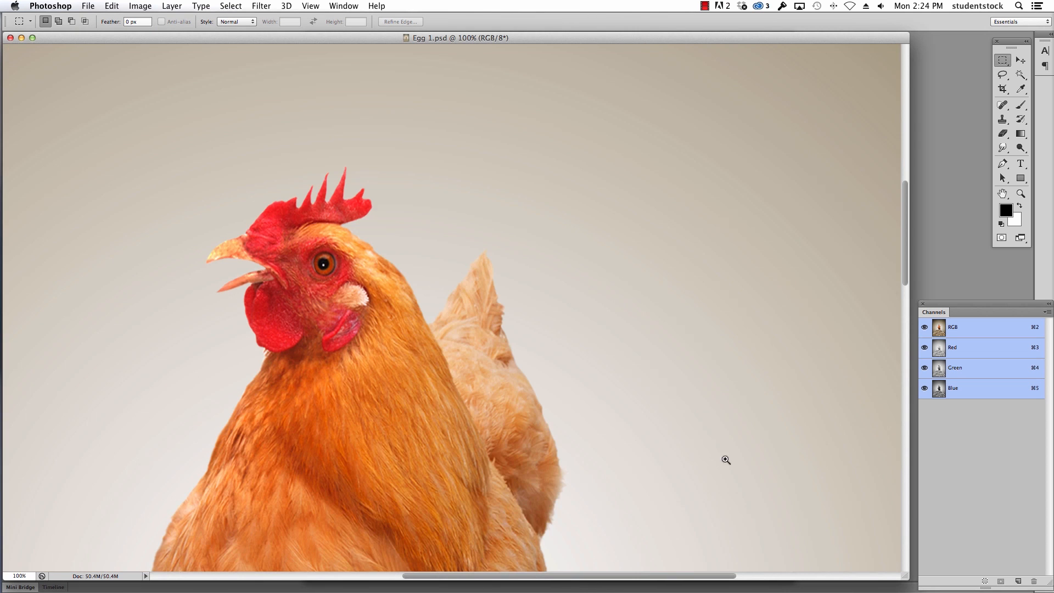
pyautogui.click(726, 460)
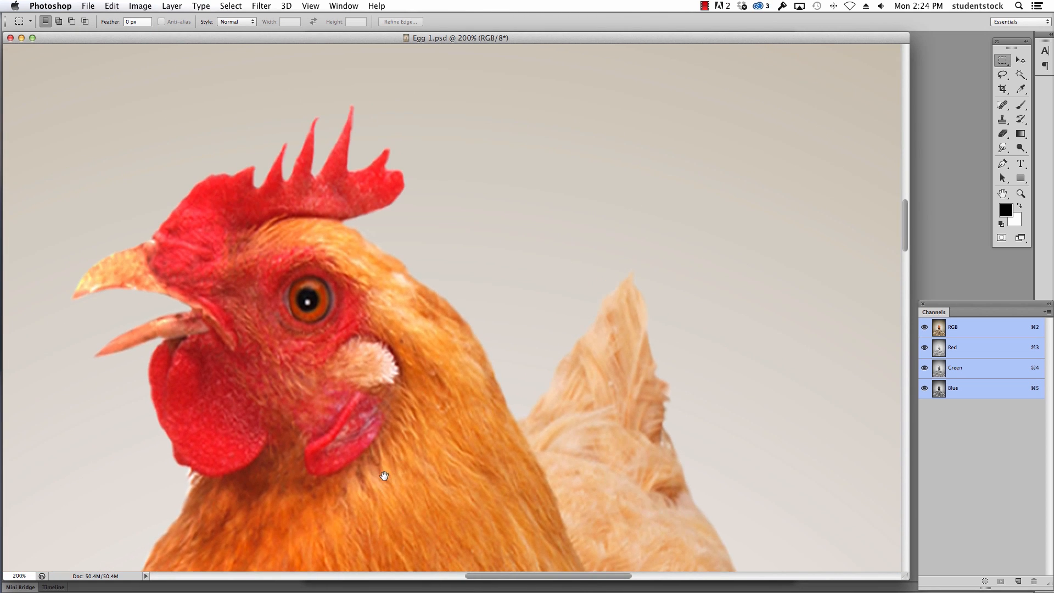
pyautogui.moveTo(650, 41)
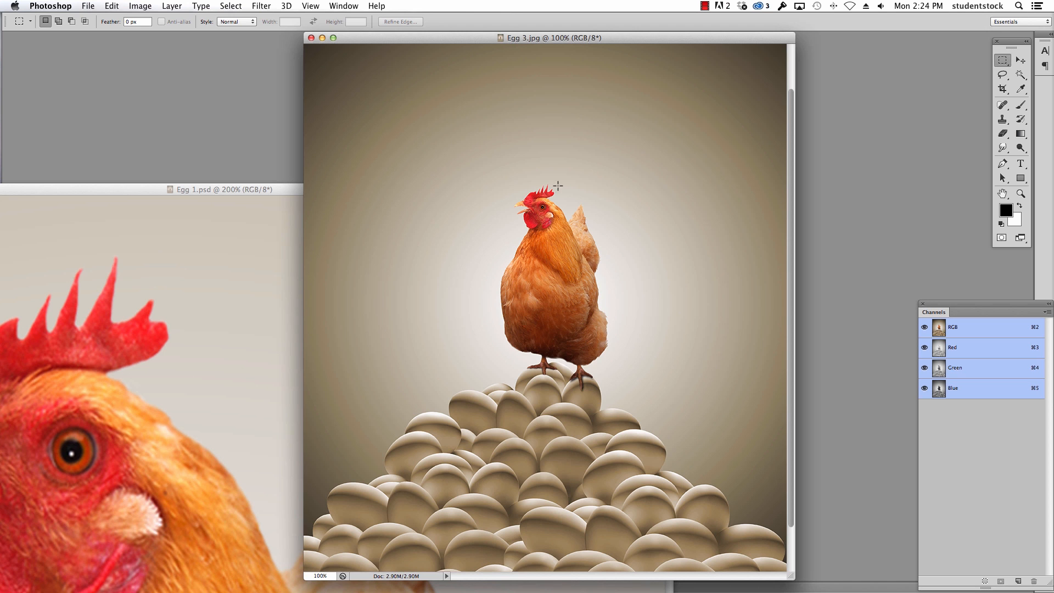
pyautogui.click(556, 187)
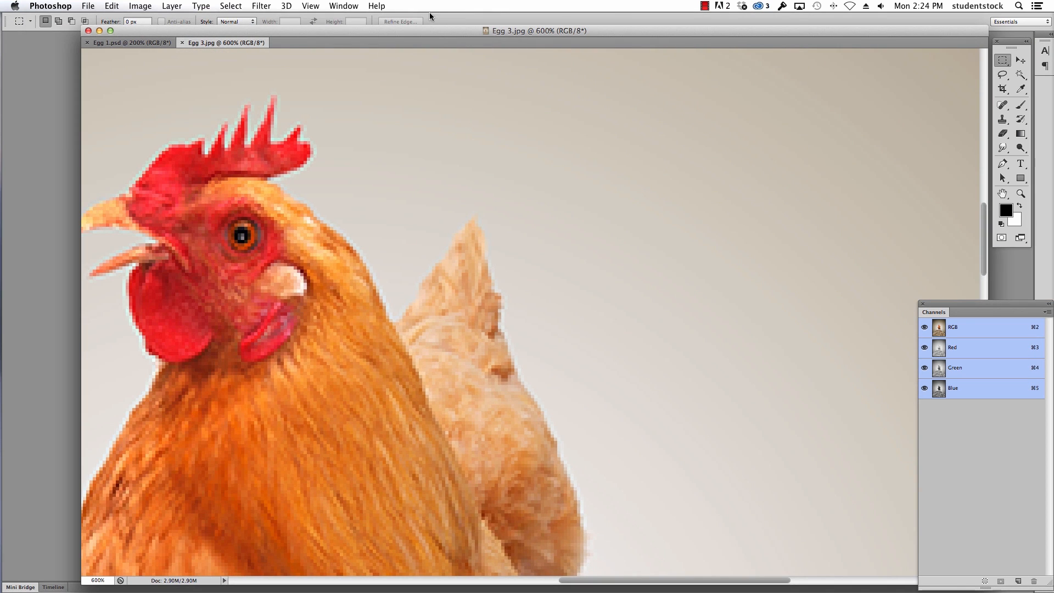
pyautogui.click(129, 42)
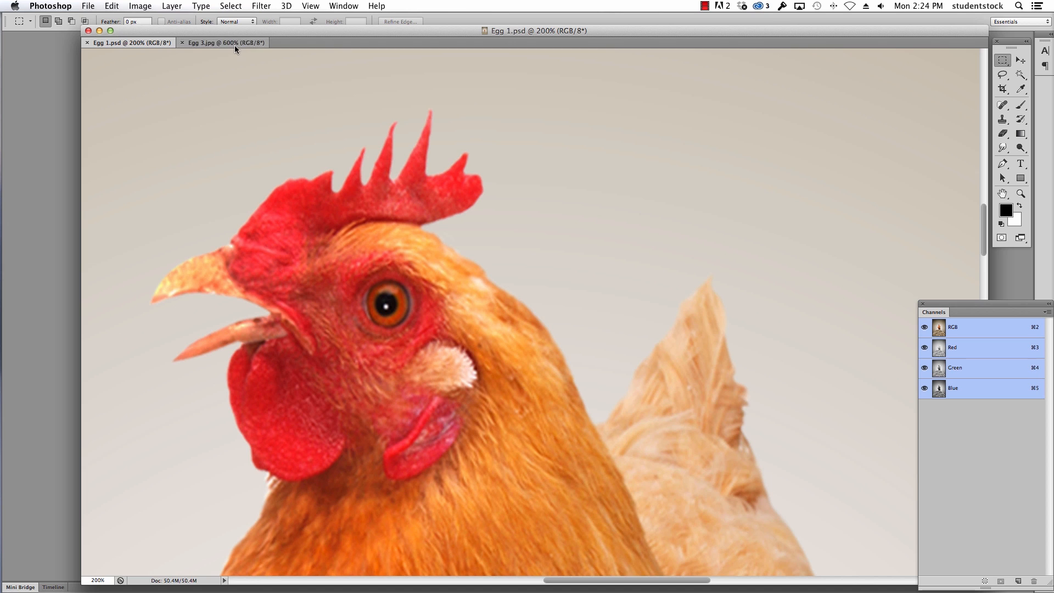
pyautogui.click(222, 42)
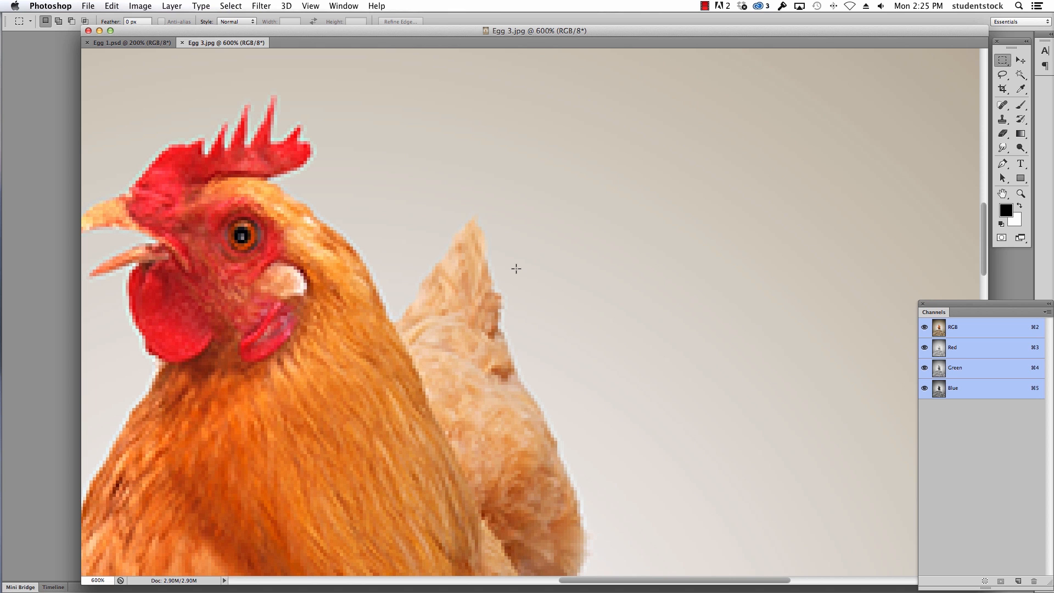
pyautogui.moveTo(488, 275)
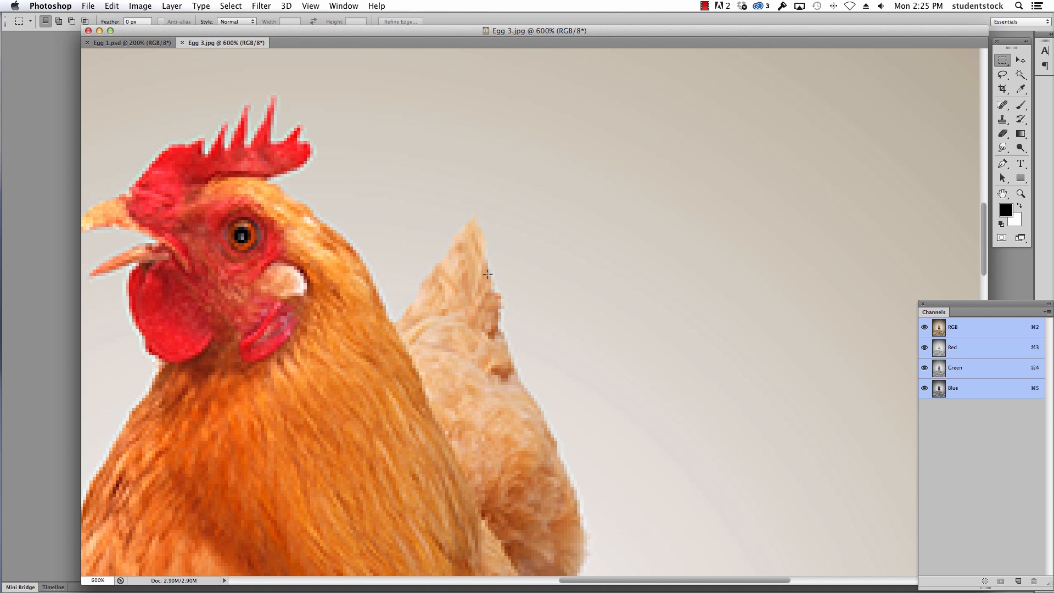